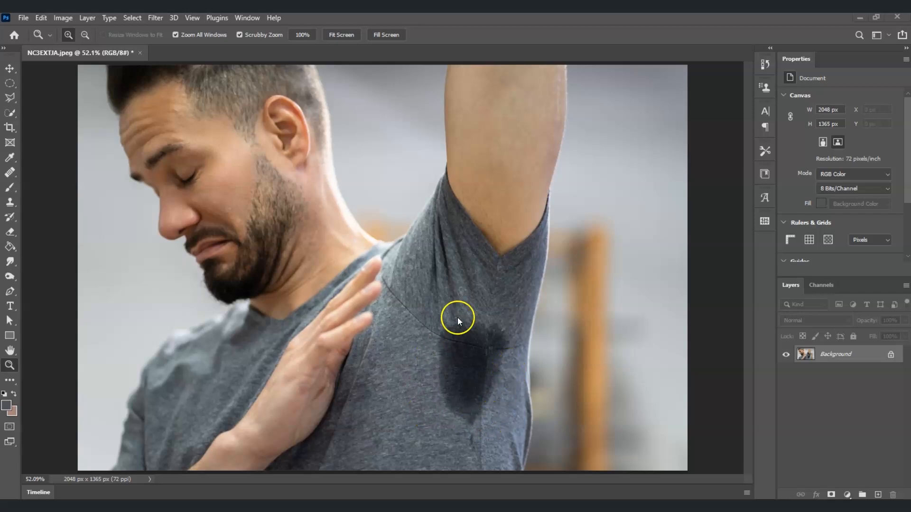
{"action": "mouse_move", "coordinate": [579, 371]}
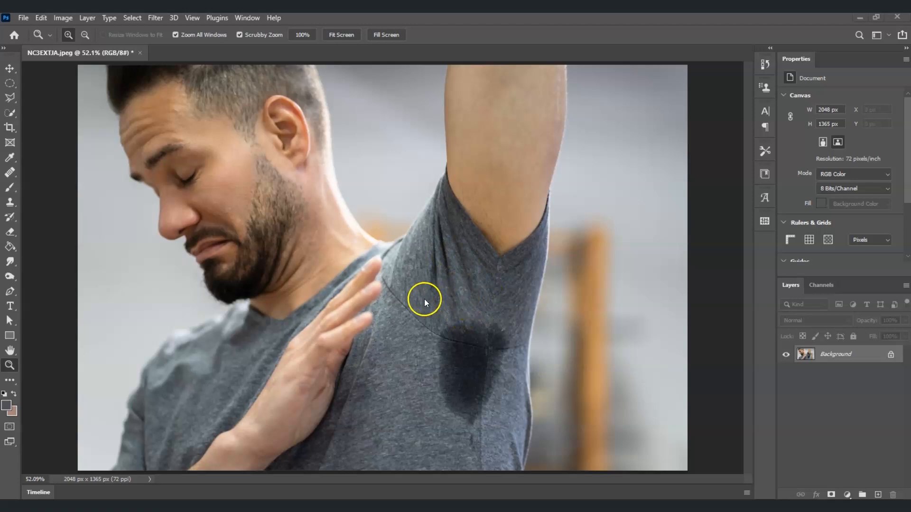
{"action": "mouse_move", "coordinate": [821, 390]}
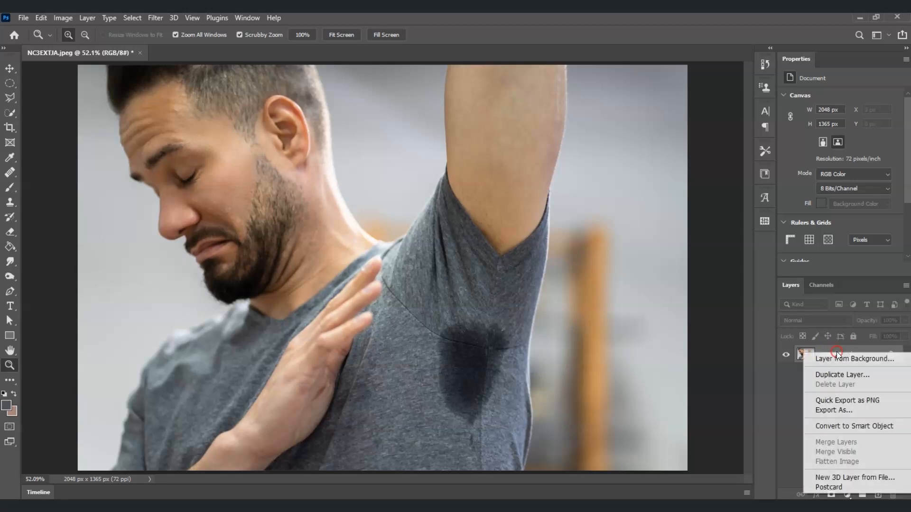
- Duplicate the Background layer as a new layer named 'sweat patch removal'
{"action": "left_click", "coordinate": [842, 375]}
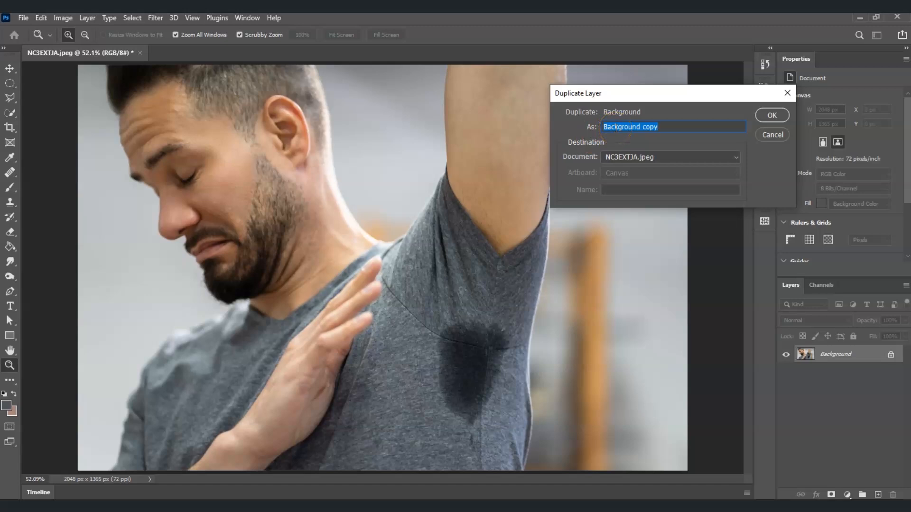
{"action": "type", "text": "sweat patch"}
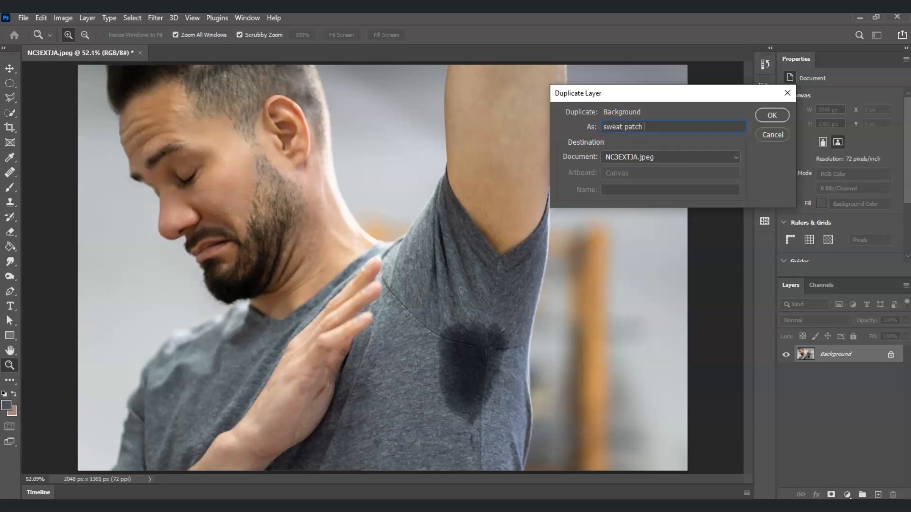
{"action": "type", "text": "removal"}
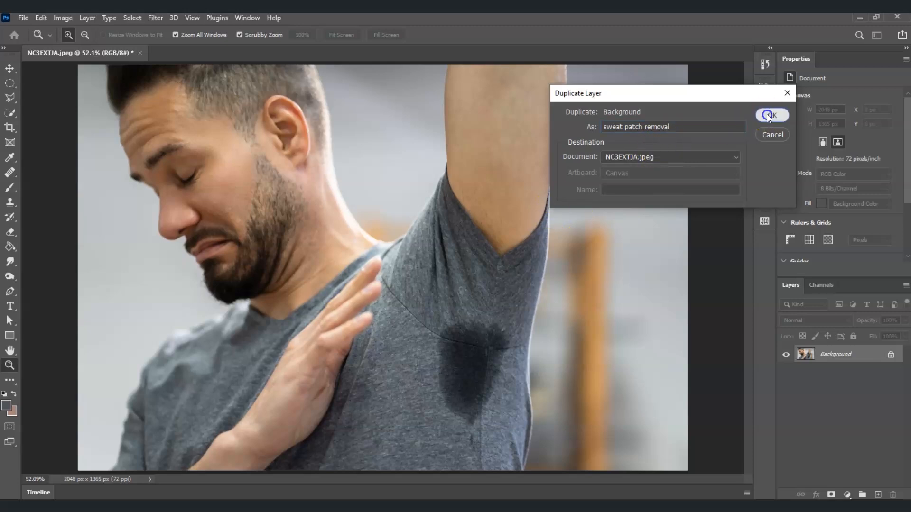
{"action": "left_click", "coordinate": [772, 116]}
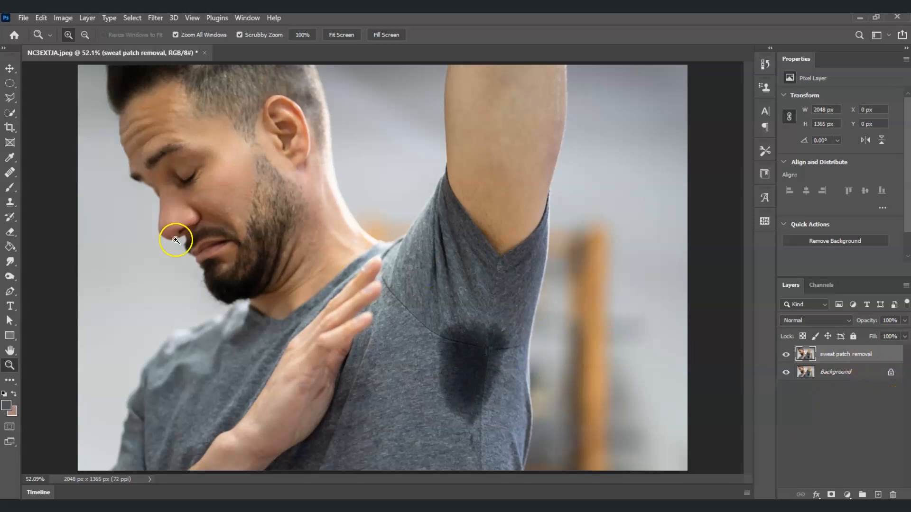
{"action": "mouse_move", "coordinate": [10, 187]}
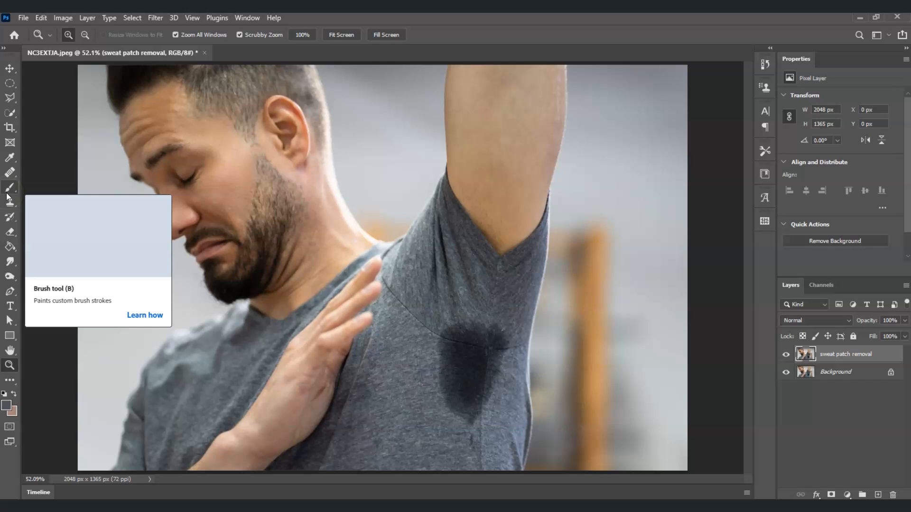
{"action": "mouse_move", "coordinate": [10, 112]}
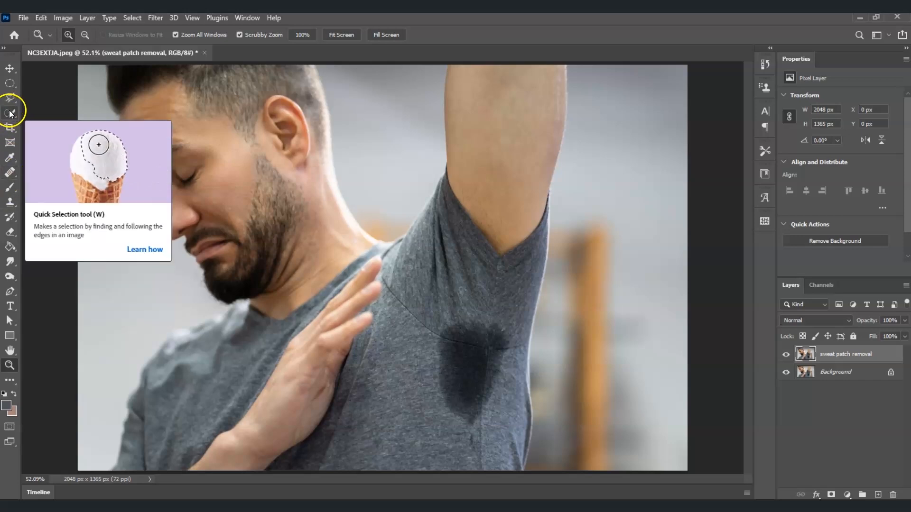
- Select the dark underarm sweat stain on the shirt with the Quick Selection tool
{"action": "left_click", "coordinate": [10, 113]}
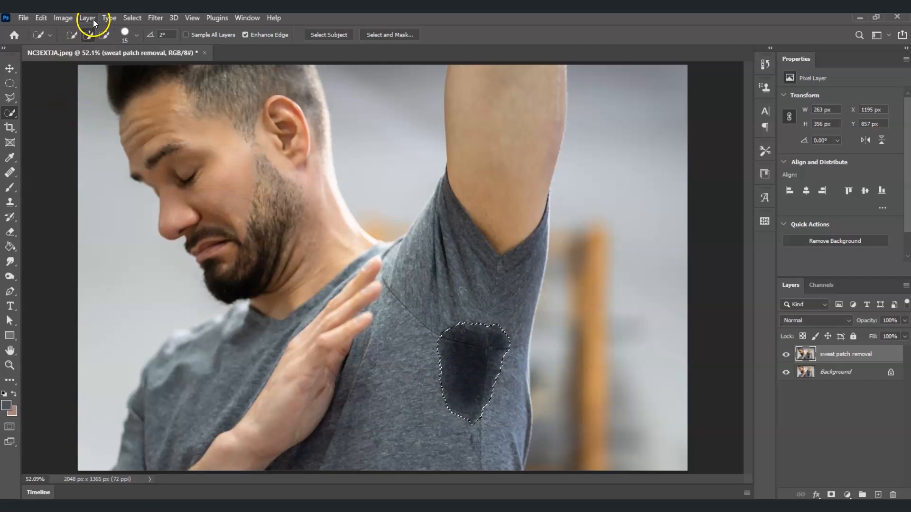
- Fill the selected sweat patch with Content-Aware shirt texture so the stain disappears
{"action": "left_click", "coordinate": [41, 18]}
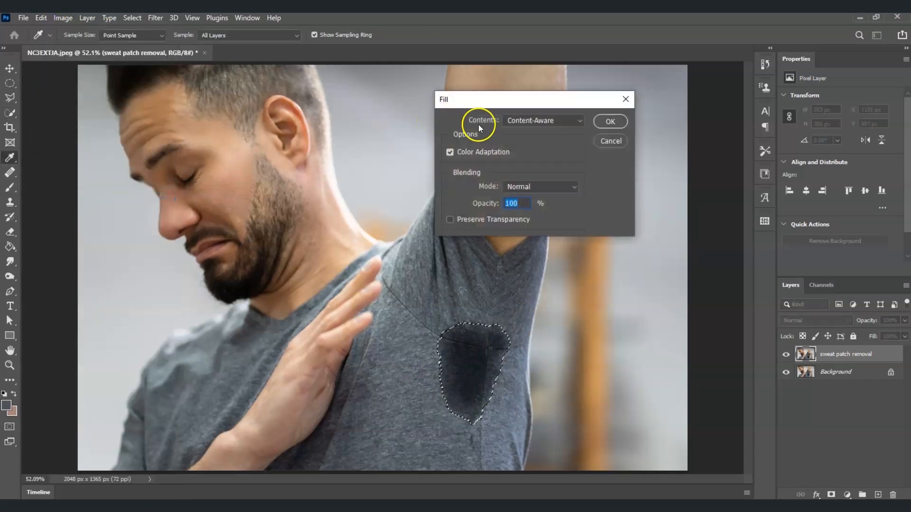
{"action": "left_click_drag", "start_coordinate": [533, 99], "coordinate": [249, 119]}
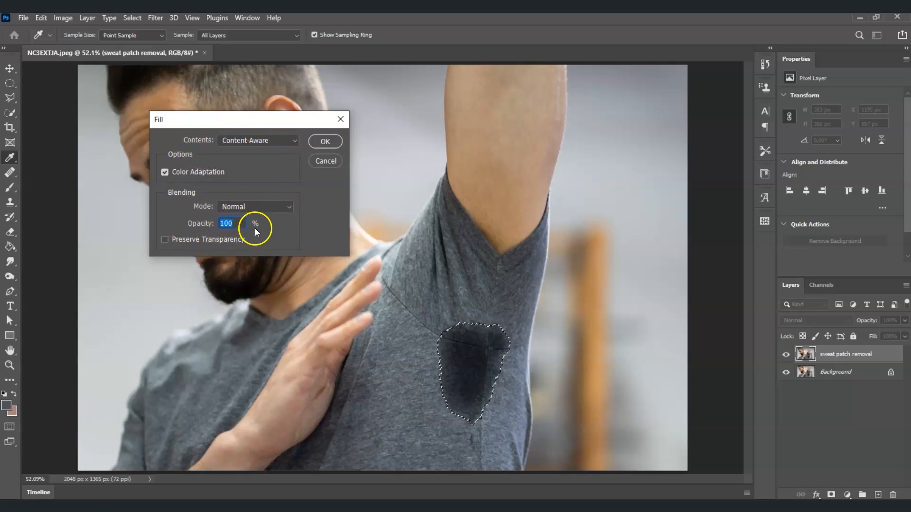
{"action": "left_click", "coordinate": [325, 142]}
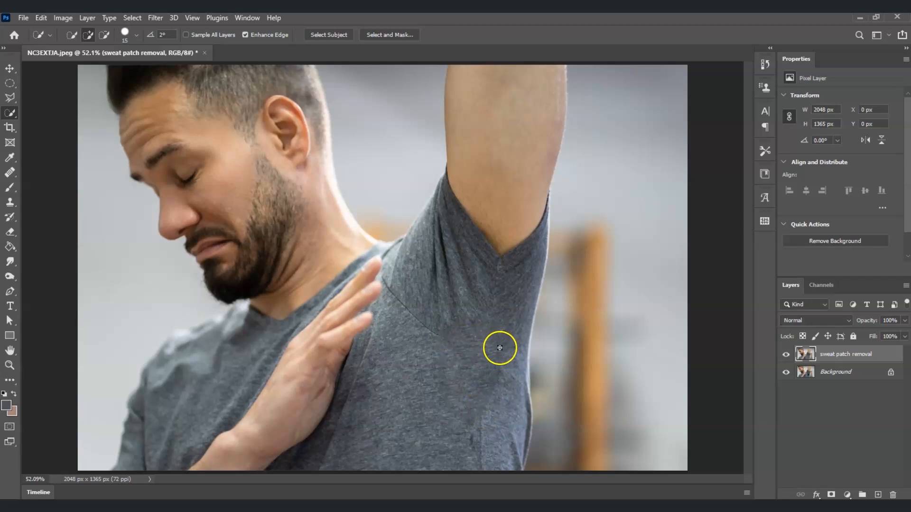
{"action": "mouse_move", "coordinate": [10, 367]}
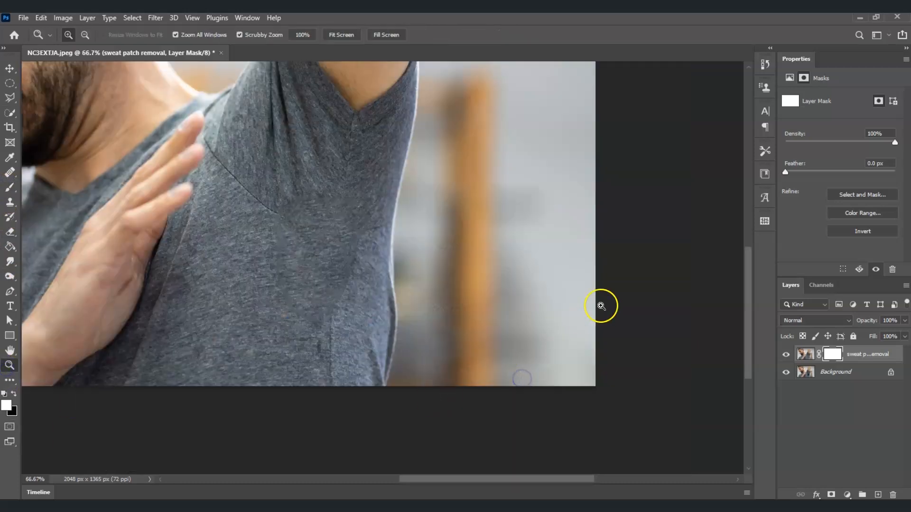
{"action": "mouse_move", "coordinate": [9, 187]}
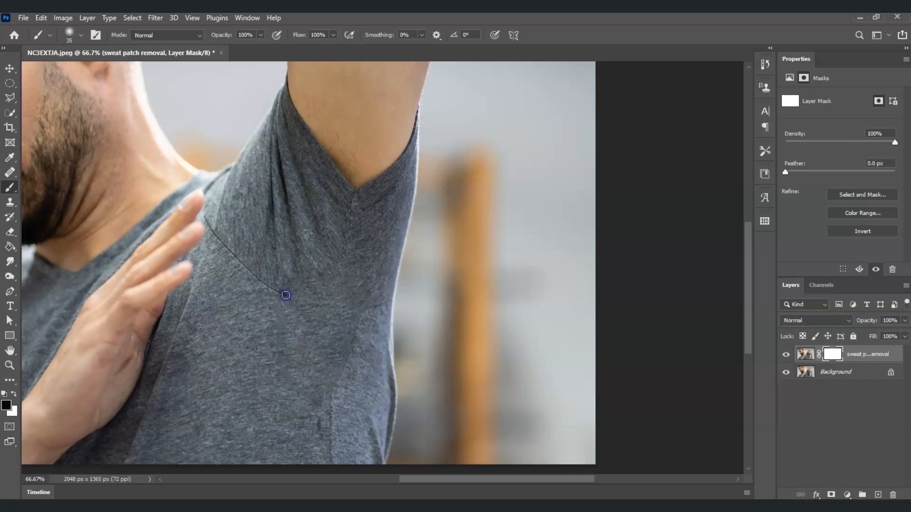
- Paint black on the layer mask along the underarm seam to reveal the original seam lines
{"action": "left_click_drag", "start_coordinate": [285, 296], "coordinate": [336, 308]}
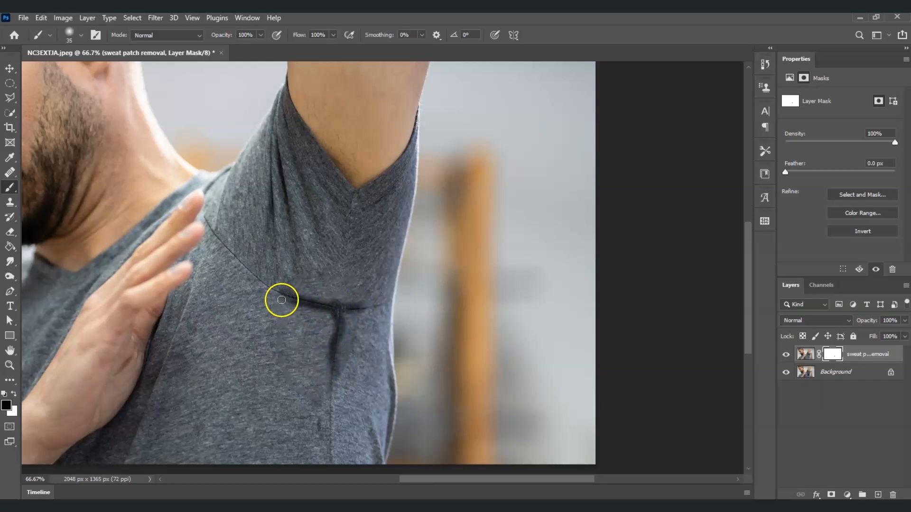
{"action": "mouse_move", "coordinate": [336, 347]}
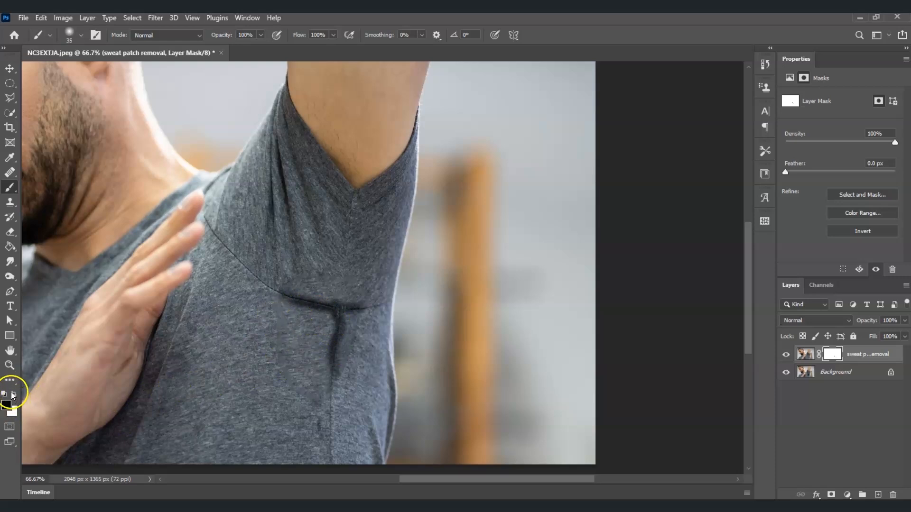
{"action": "mouse_move", "coordinate": [9, 189]}
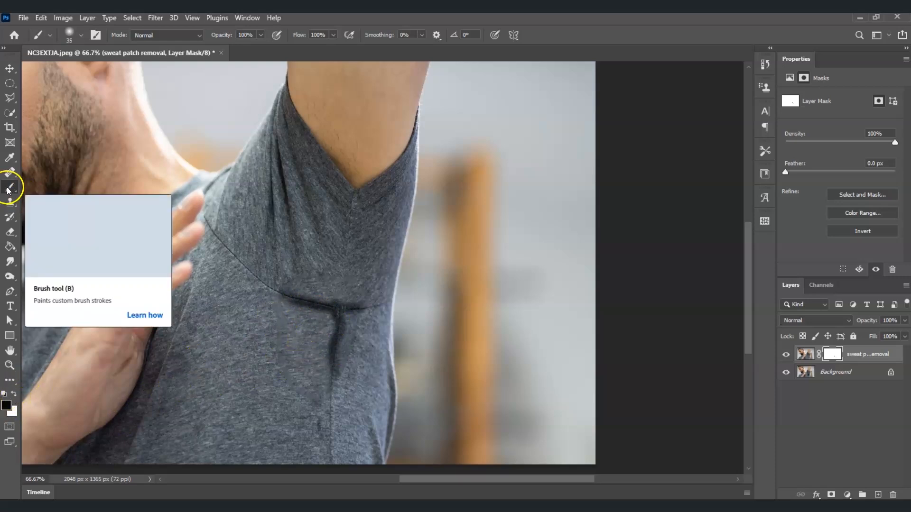
{"action": "mouse_move", "coordinate": [10, 398]}
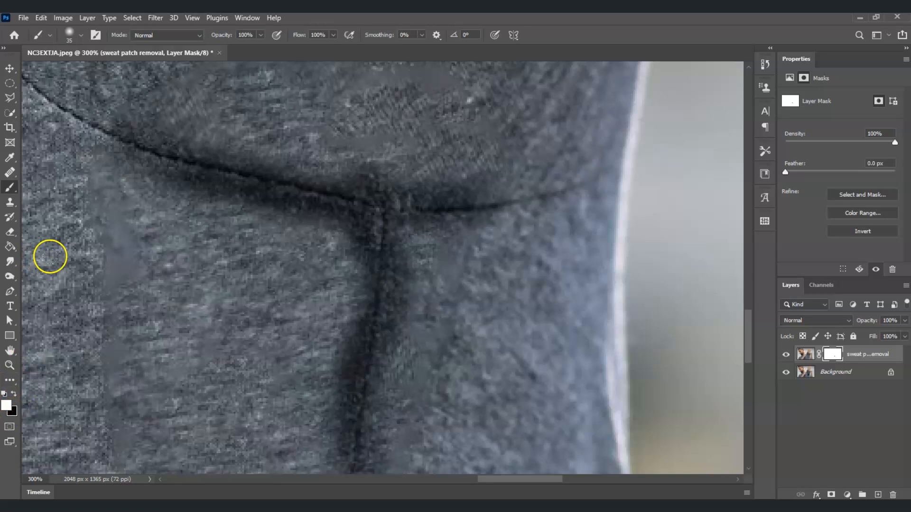
- Paint white on the mask along both seams and their junction to soften the dark stain edges
{"action": "left_click_drag", "start_coordinate": [49, 256], "coordinate": [110, 179]}
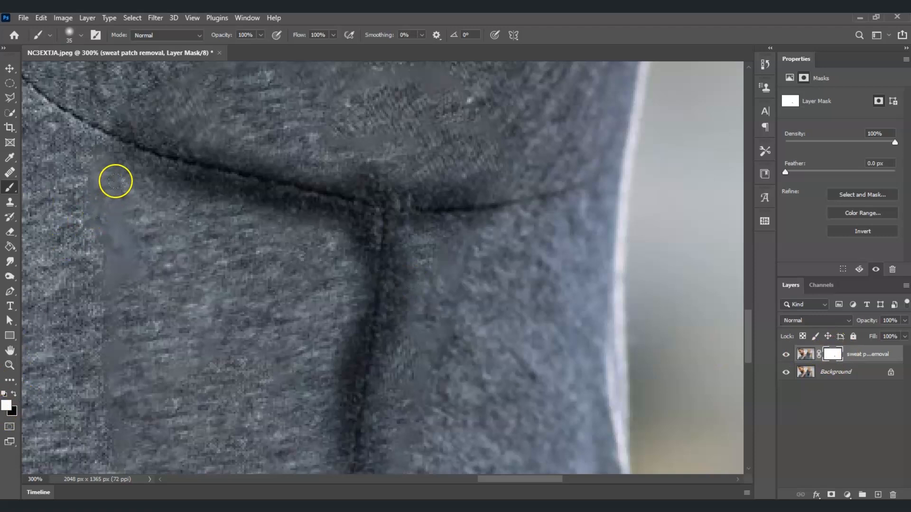
{"action": "left_click_drag", "start_coordinate": [115, 180], "coordinate": [222, 203]}
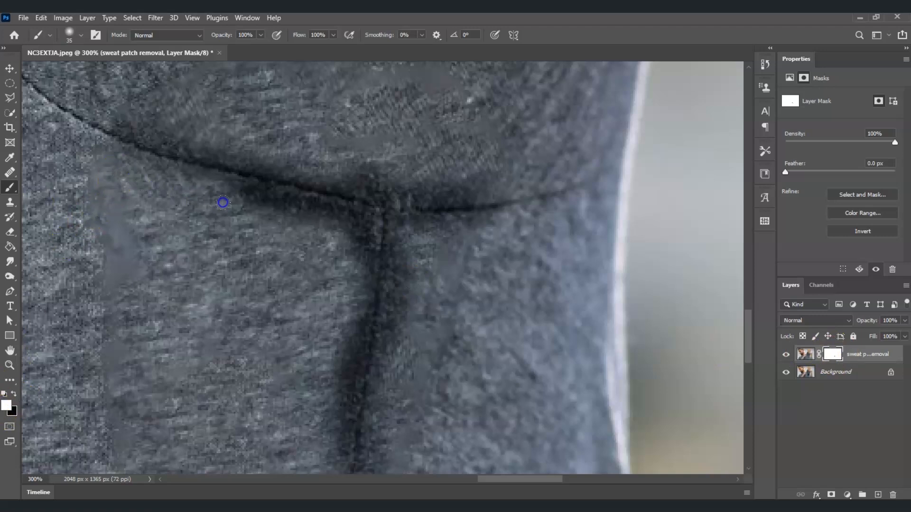
{"action": "left_click_drag", "start_coordinate": [222, 202], "coordinate": [341, 228]}
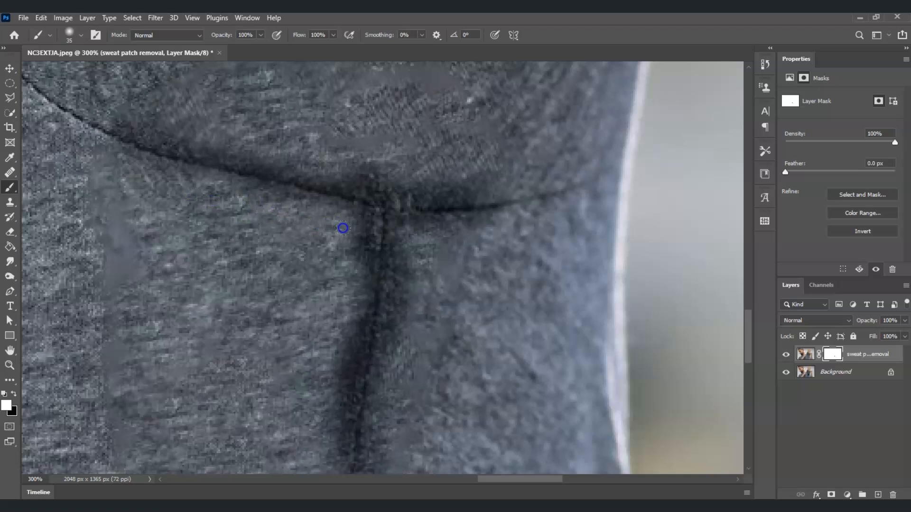
{"action": "left_click_drag", "start_coordinate": [343, 228], "coordinate": [453, 247]}
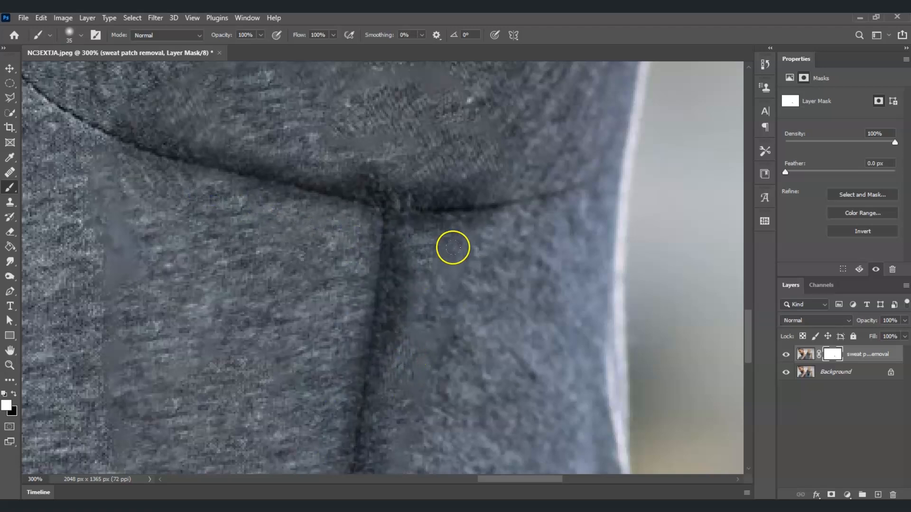
{"action": "left_click_drag", "start_coordinate": [453, 247], "coordinate": [332, 220]}
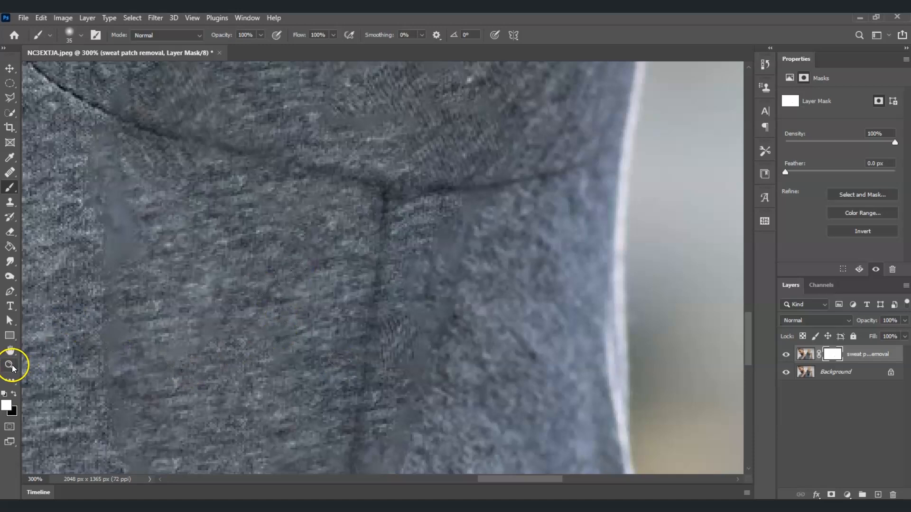
{"action": "left_click", "coordinate": [10, 365]}
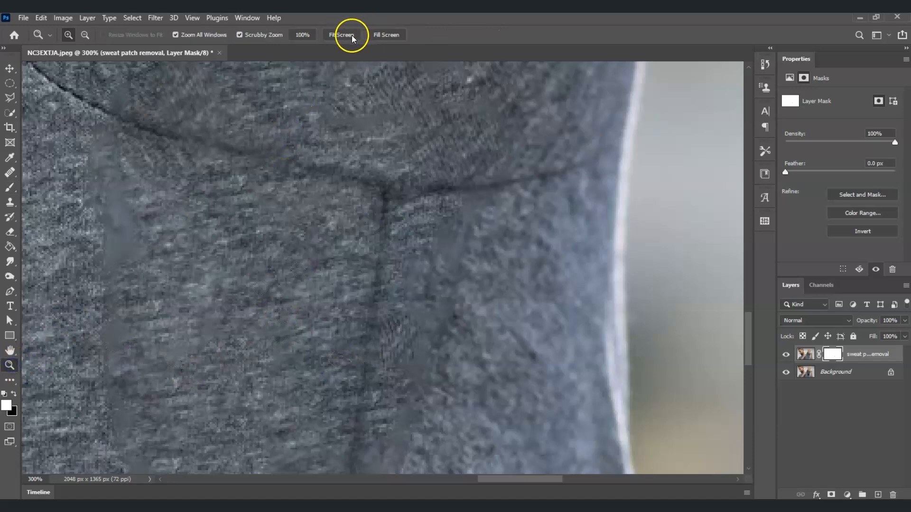
{"action": "left_click", "coordinate": [342, 35]}
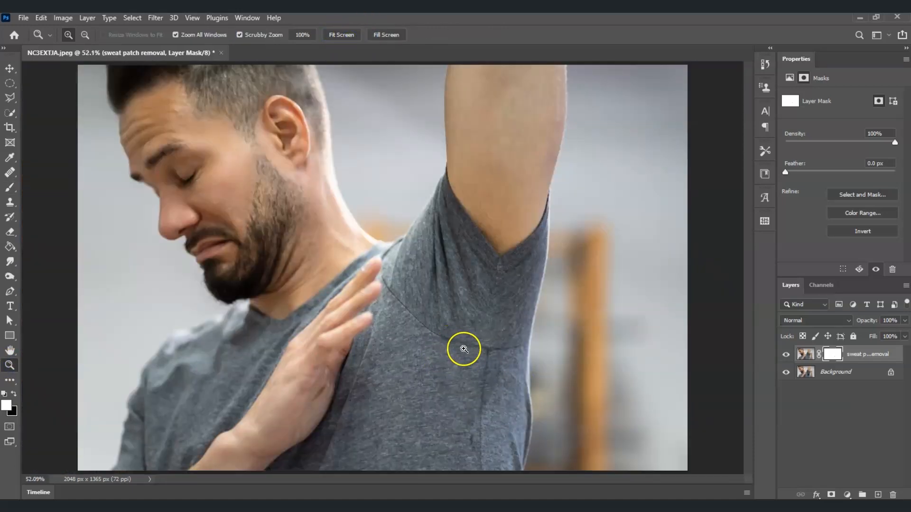
{"action": "mouse_move", "coordinate": [498, 382]}
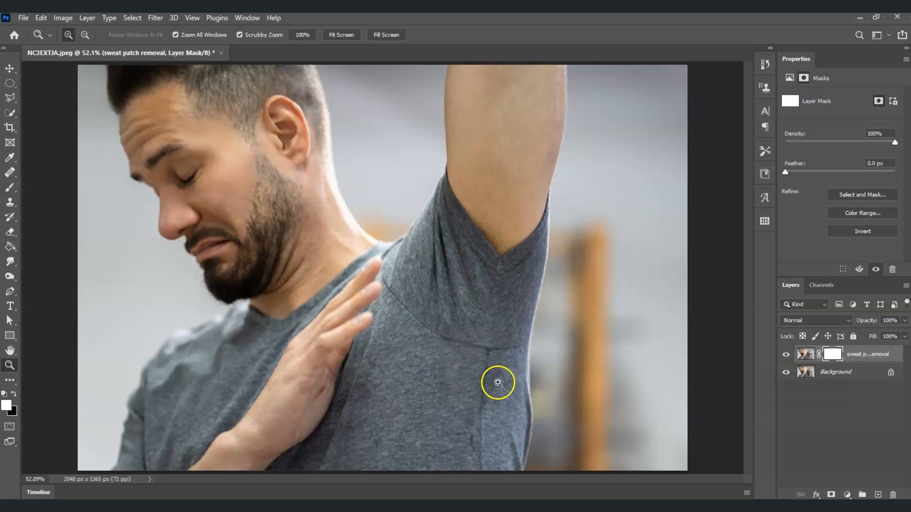
{"action": "left_click", "coordinate": [498, 383]}
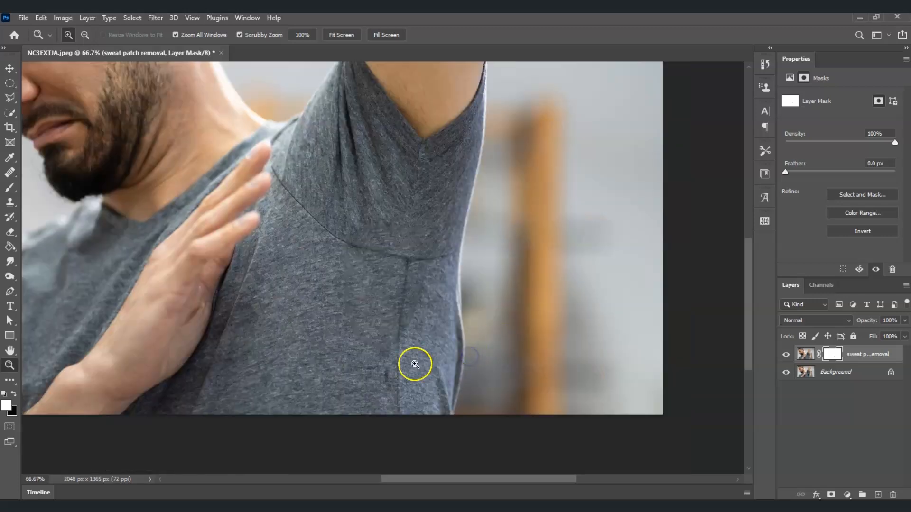
{"action": "mouse_move", "coordinate": [340, 320]}
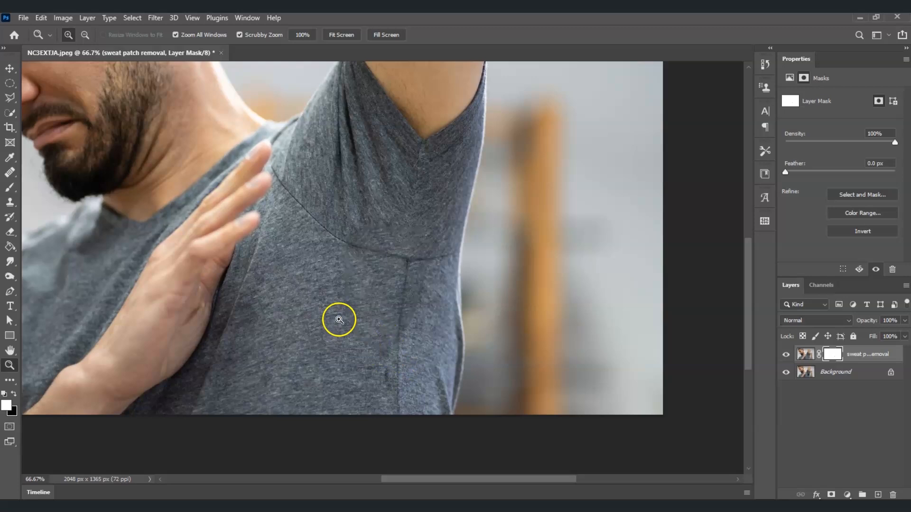
{"action": "mouse_move", "coordinate": [376, 349]}
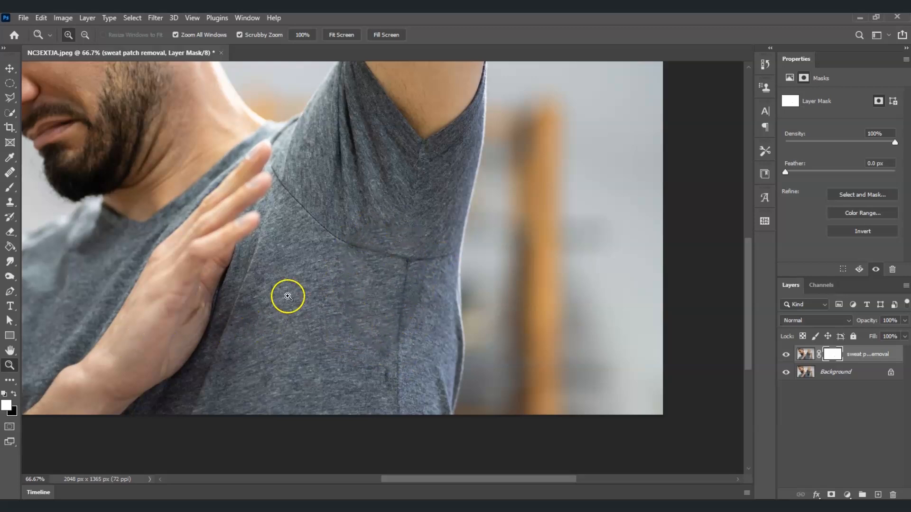
{"action": "left_click", "coordinate": [287, 296]}
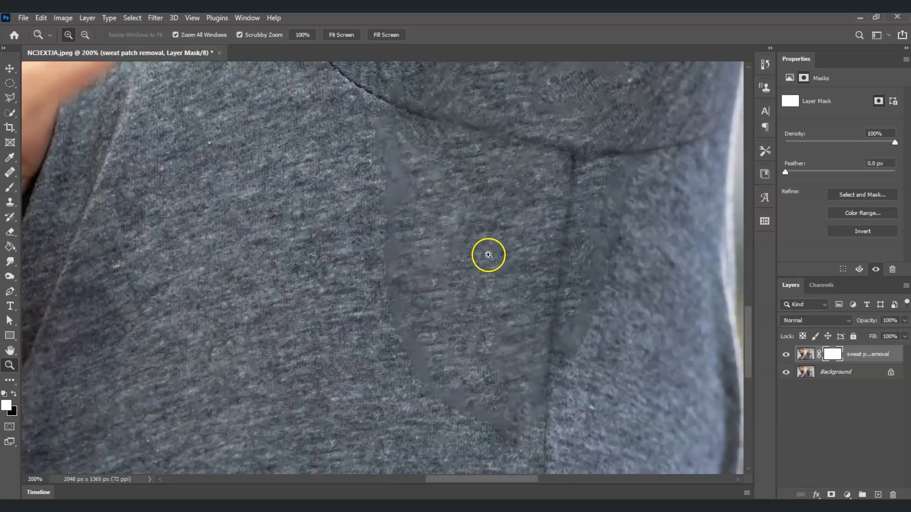
{"action": "mouse_move", "coordinate": [11, 235]}
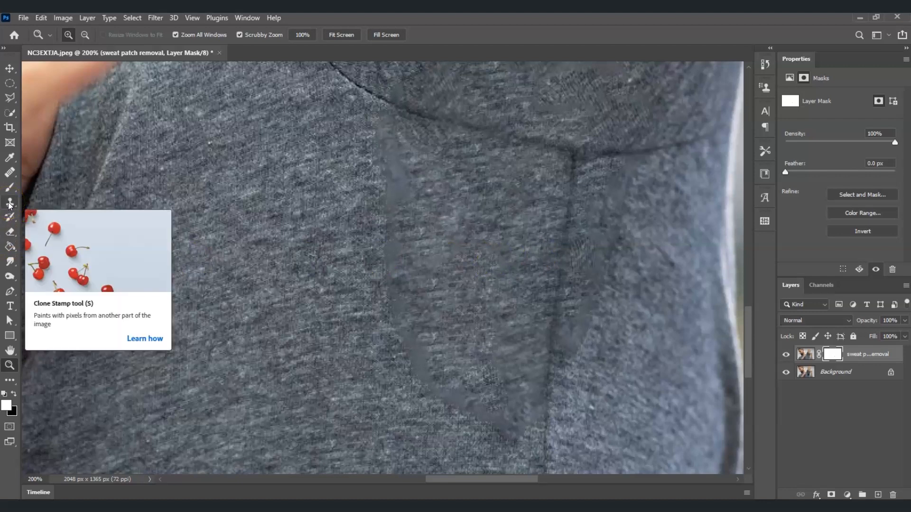
- Set up the Clone Stamp with brush hardness 39% and dismiss the clone source error
{"action": "left_click", "coordinate": [9, 204]}
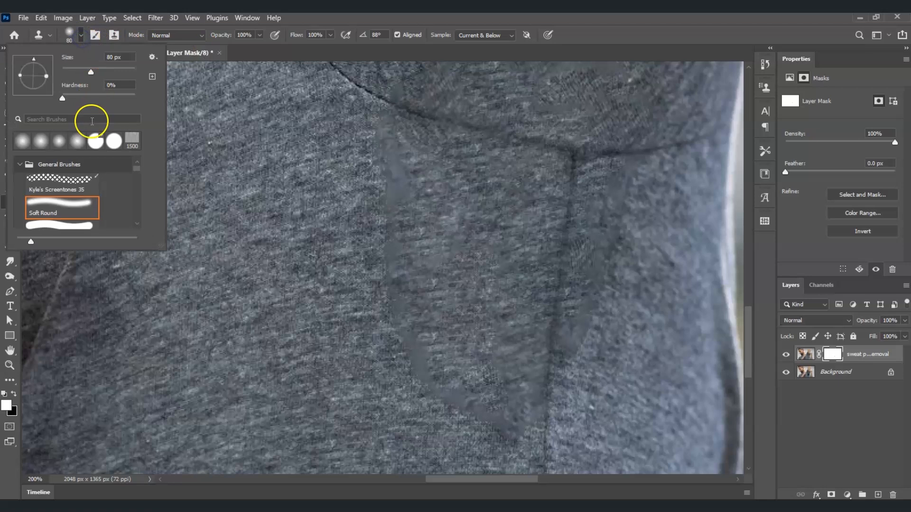
{"action": "left_click_drag", "start_coordinate": [62, 99], "coordinate": [90, 99]}
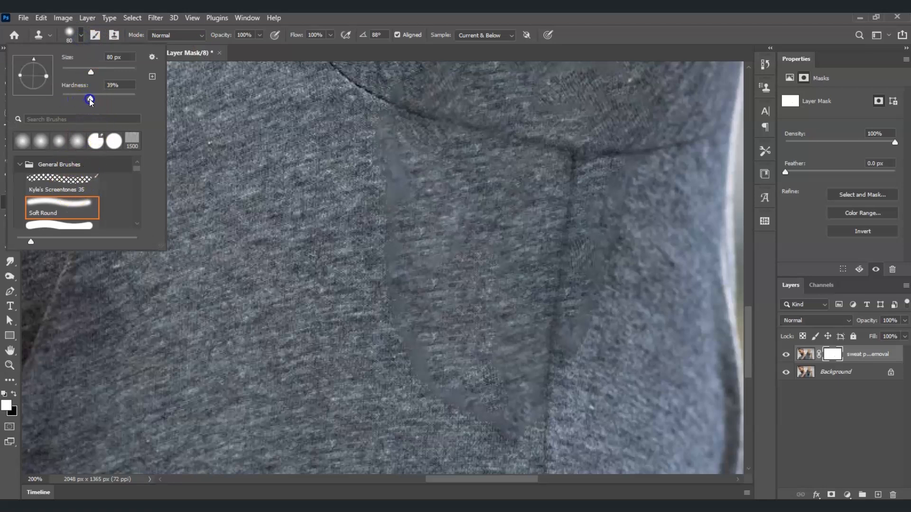
{"action": "left_click_drag", "start_coordinate": [89, 100], "coordinate": [98, 100]}
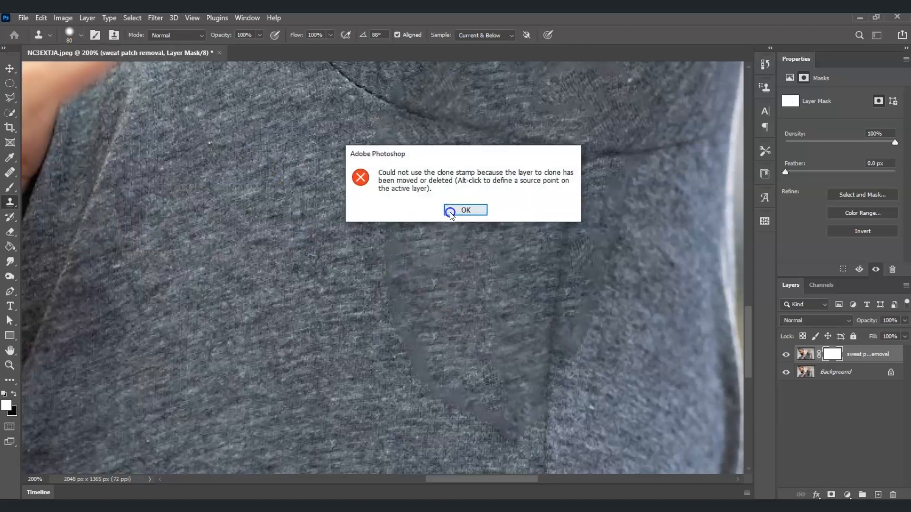
{"action": "left_click", "coordinate": [465, 210]}
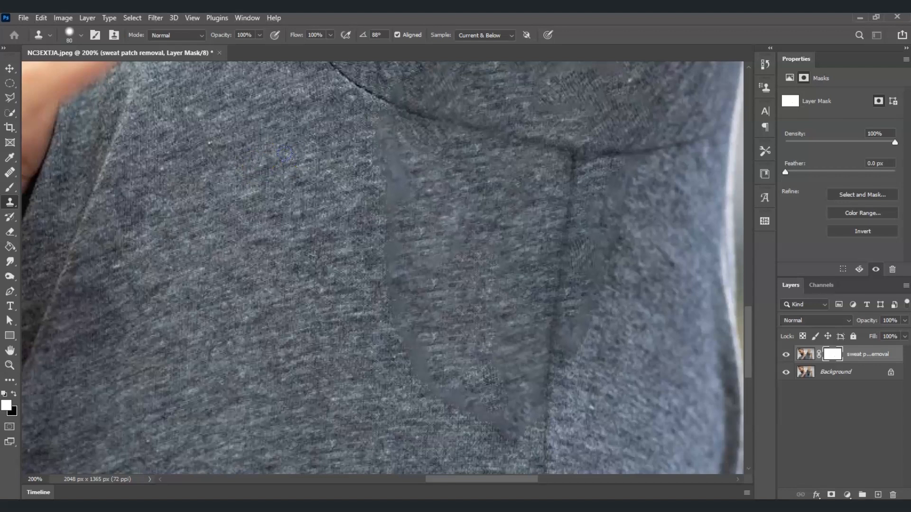
- Sample nearby fabric and clone its texture over the right edge of the filled patch
{"action": "left_click", "coordinate": [361, 173]}
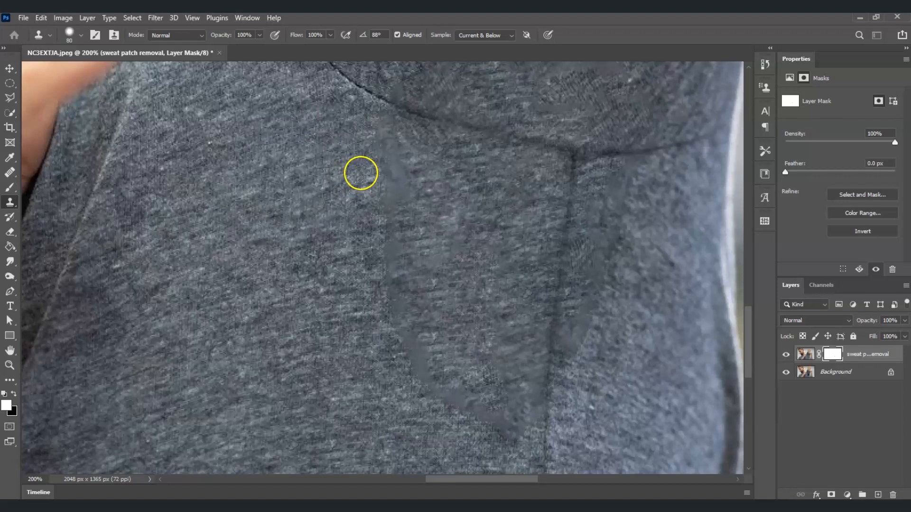
{"action": "left_click_drag", "start_coordinate": [360, 173], "coordinate": [407, 176]}
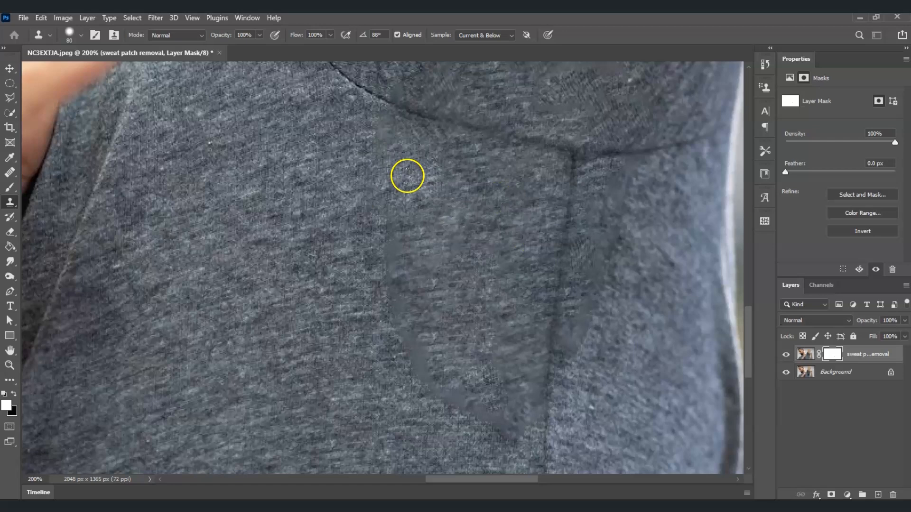
{"action": "left_click_drag", "start_coordinate": [406, 176], "coordinate": [465, 204]}
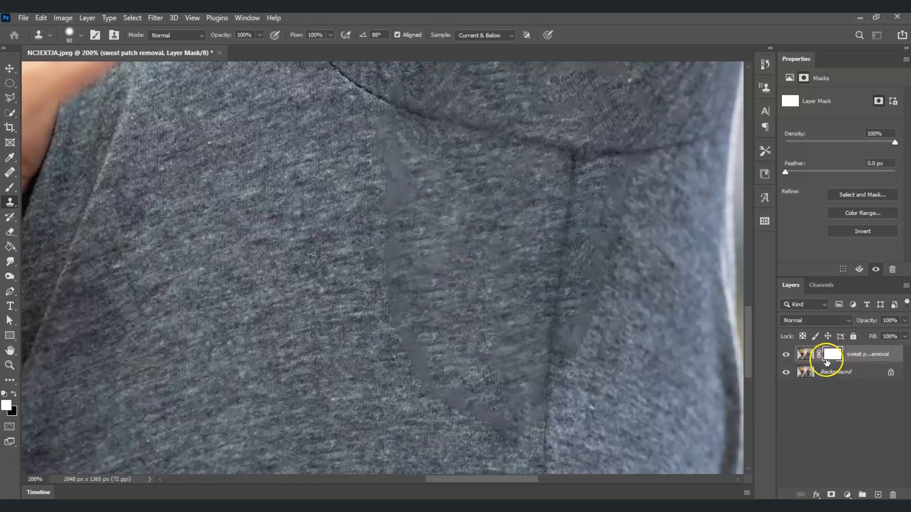
- Target the layer's pixels, resample nearby fabric, and clone texture over the patch's left edge
{"action": "left_click", "coordinate": [805, 354]}
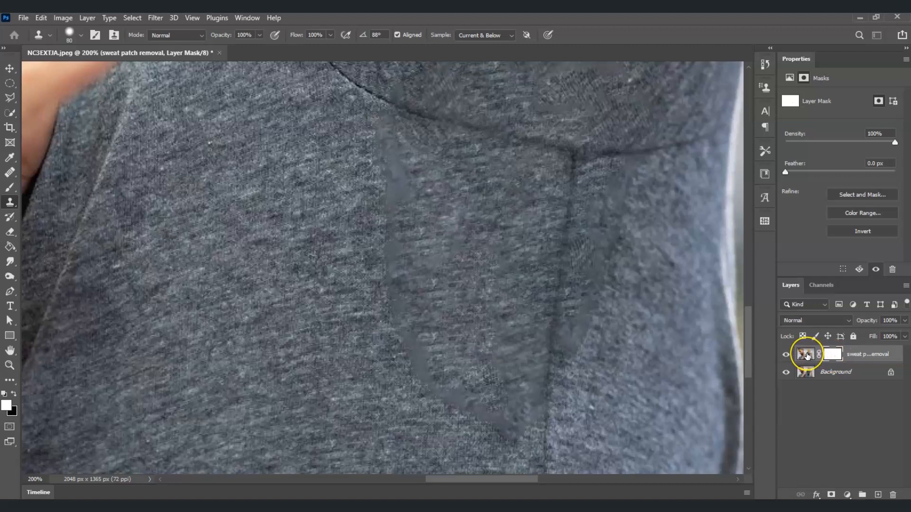
{"action": "left_click", "coordinate": [805, 354]}
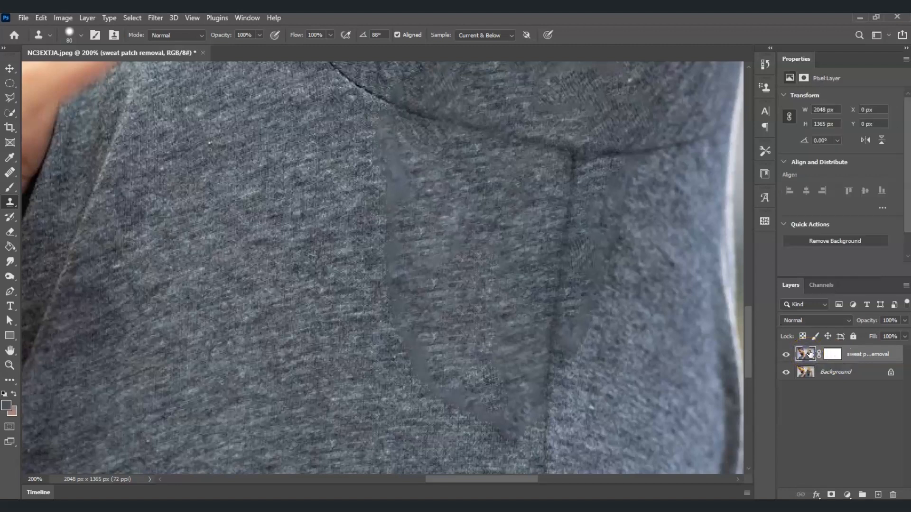
{"action": "left_click", "coordinate": [316, 178]}
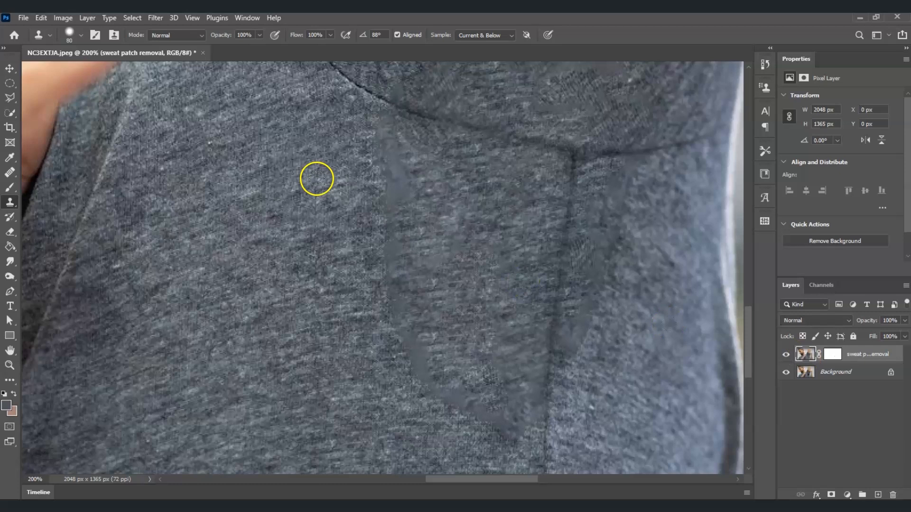
{"action": "left_click", "coordinate": [316, 178]}
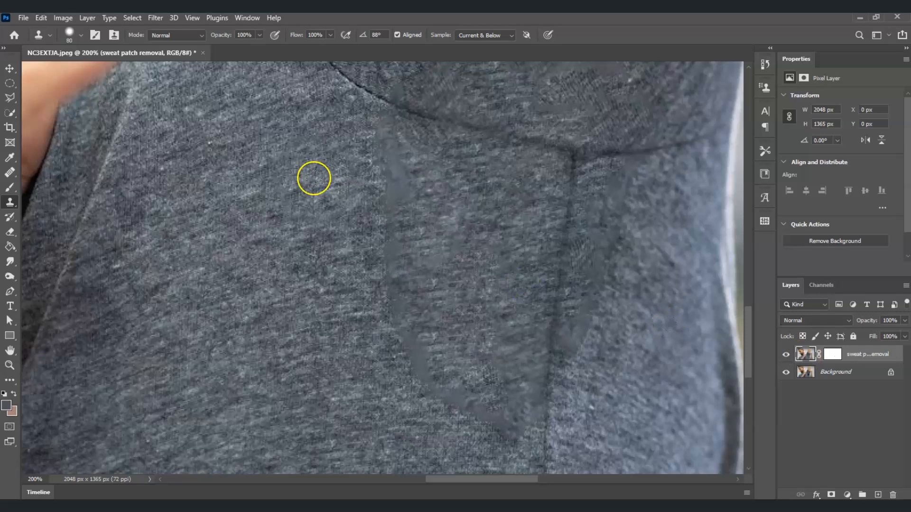
{"action": "left_click_drag", "start_coordinate": [313, 178], "coordinate": [381, 158]}
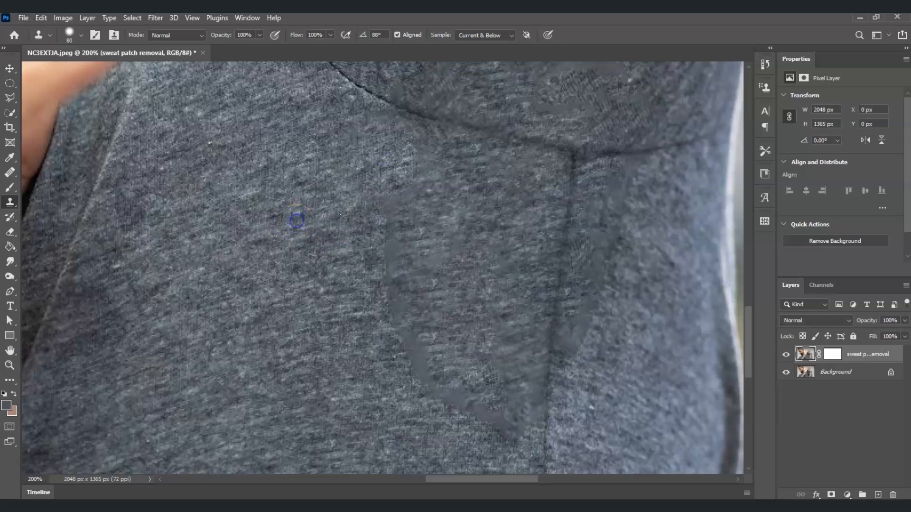
{"action": "left_click_drag", "start_coordinate": [297, 221], "coordinate": [428, 383]}
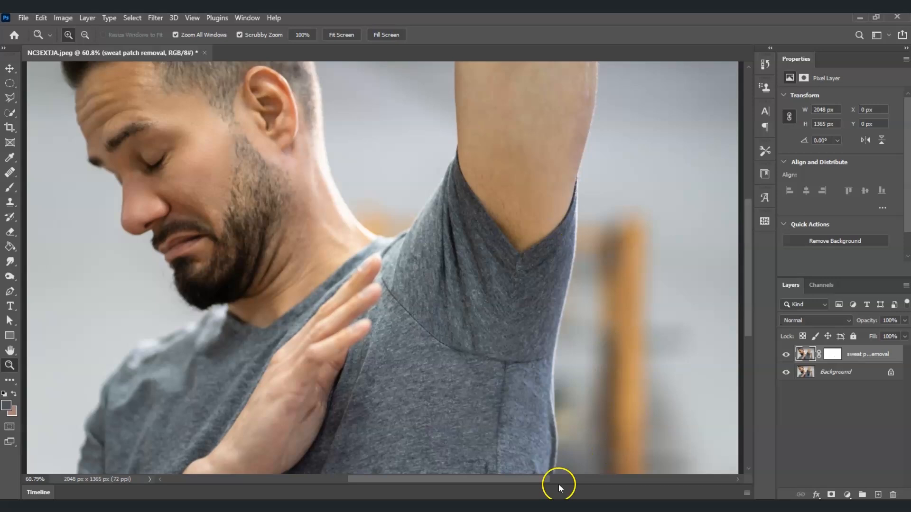
{"action": "mouse_move", "coordinate": [452, 384]}
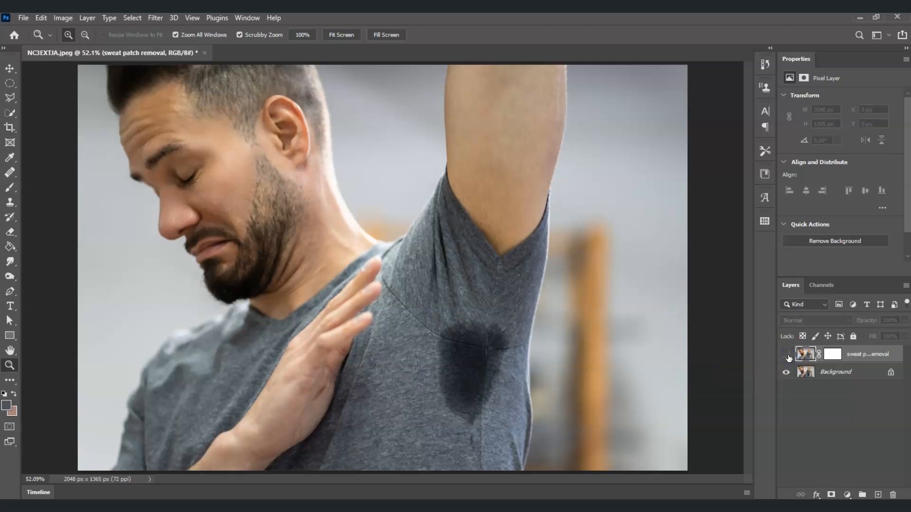
{"action": "left_click", "coordinate": [787, 354]}
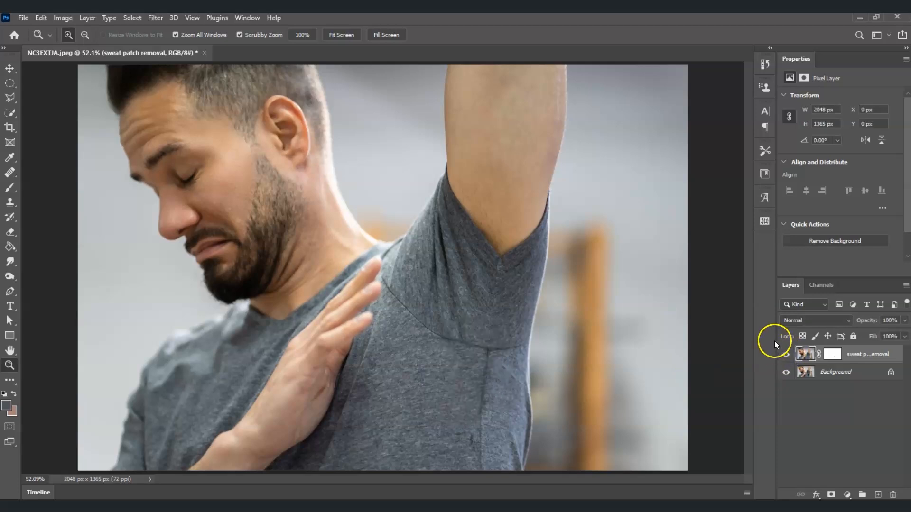